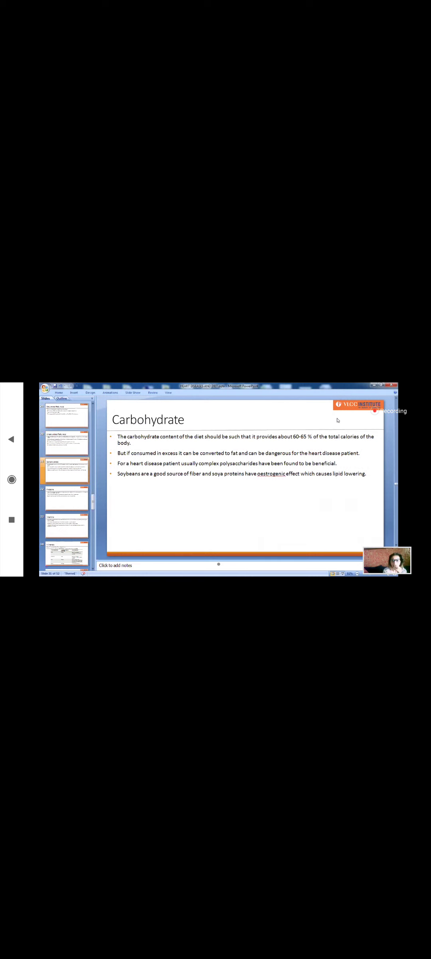
{"action": "mouse_move", "coordinate": [384, 474]}
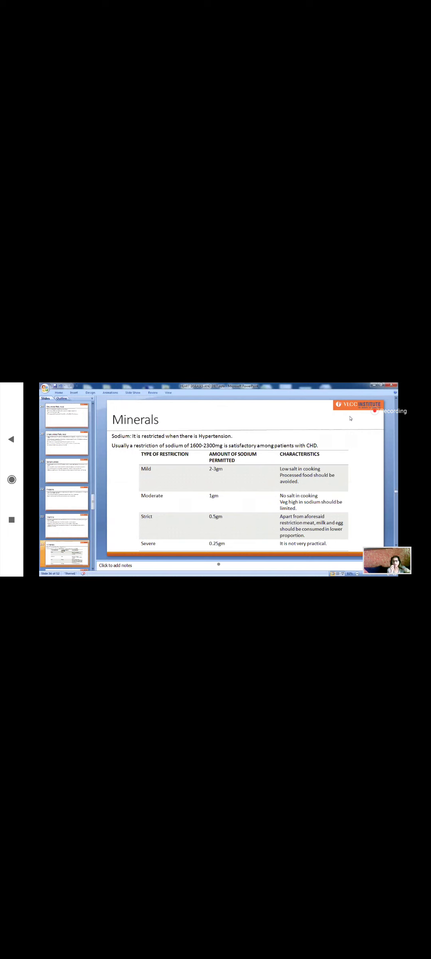
Scroll the WhatsApp chat list and open the Dietitians group with its webinar messages
{"action": "scroll", "scroll_direction": "down", "scroll_amount": 3}
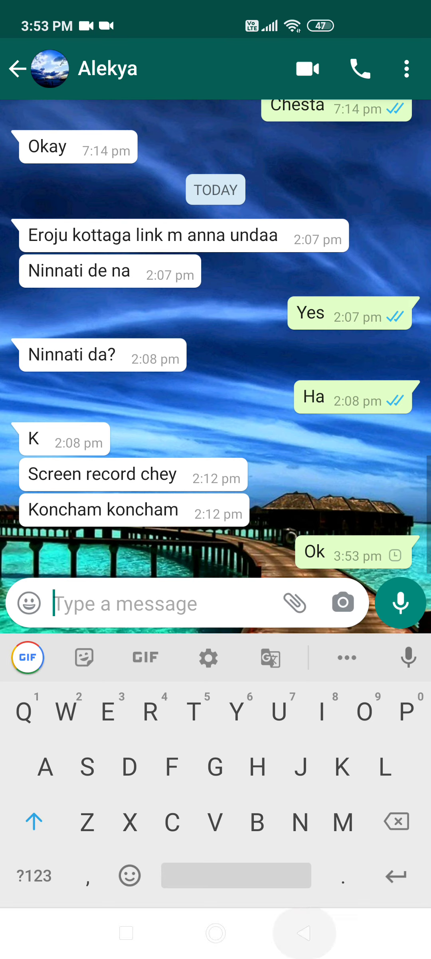
{"action": "left_click", "coordinate": [17, 68]}
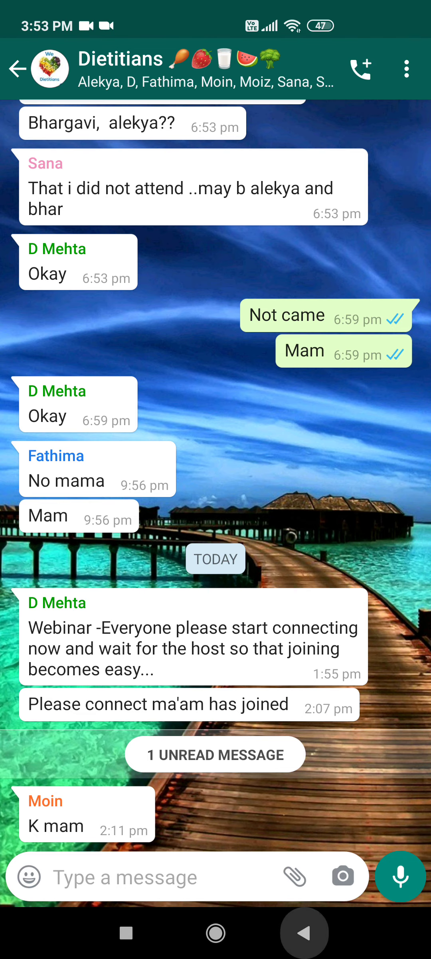
Leave WhatsApp for the Android home screen and swipe up to show all installed apps
{"action": "key", "text": "recent_apps"}
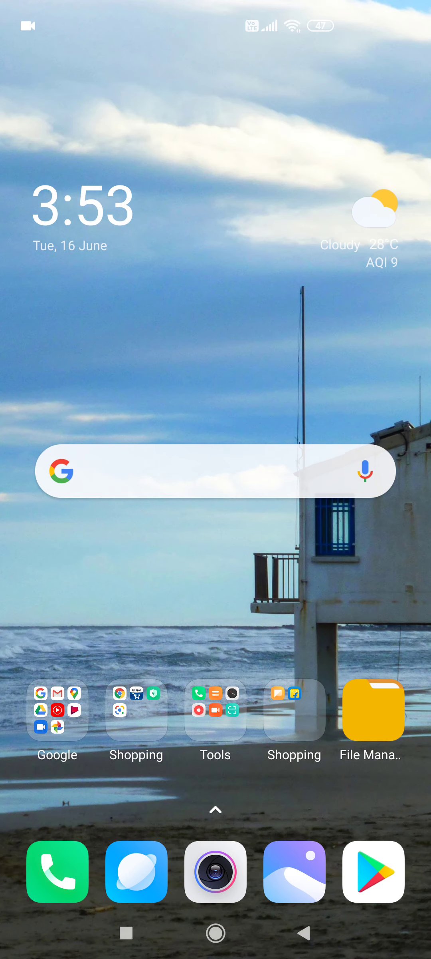
{"action": "scroll", "scroll_direction": "up", "scroll_amount": 3}
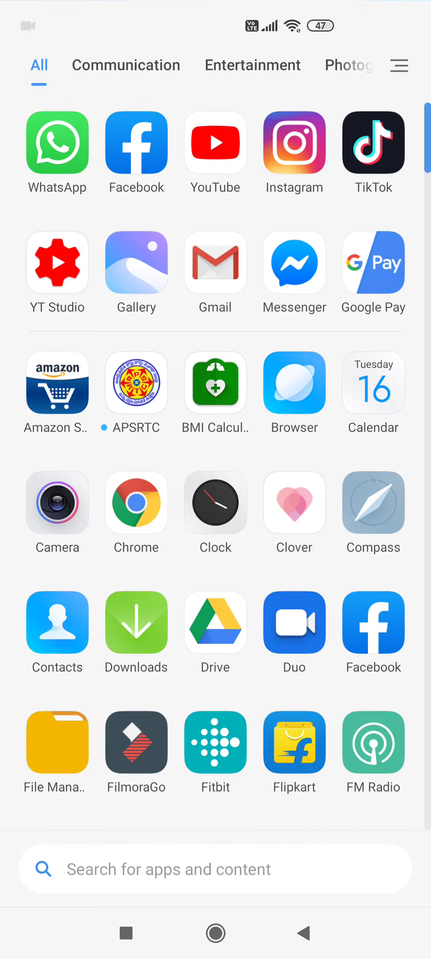